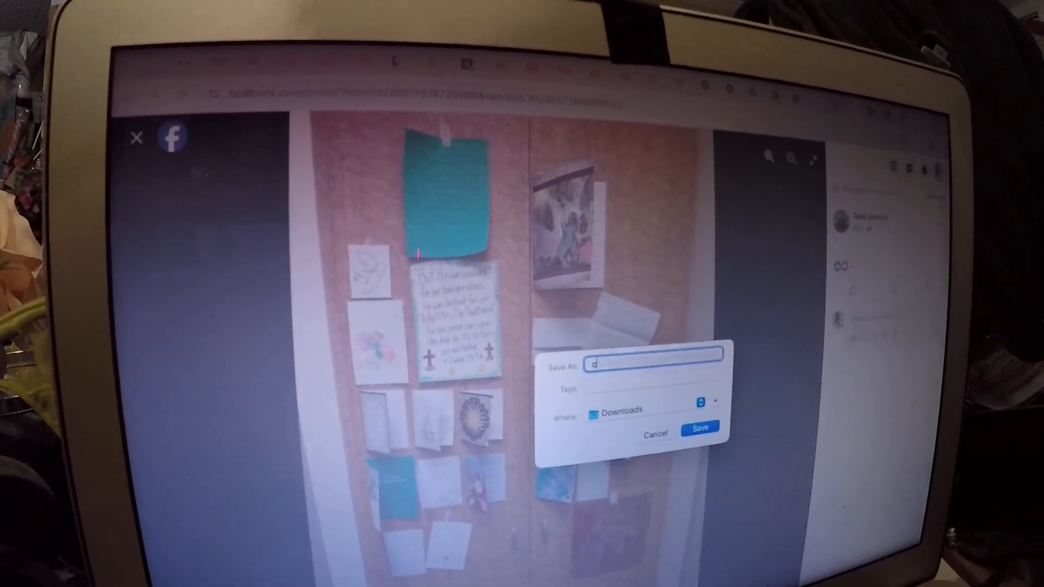
pyautogui.write('cards')
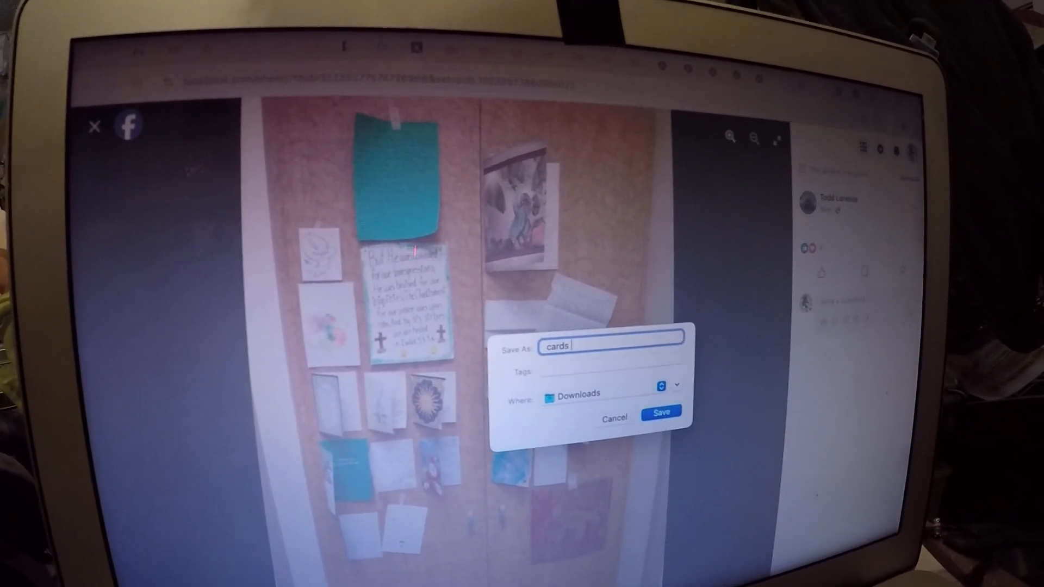
pyautogui.write('for alex lore')
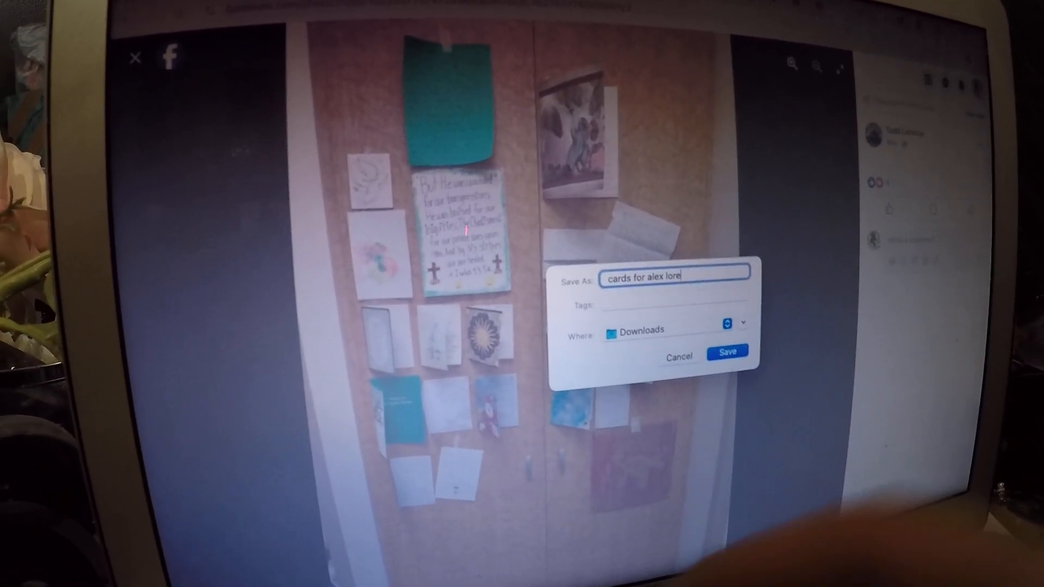
pyautogui.write('n')
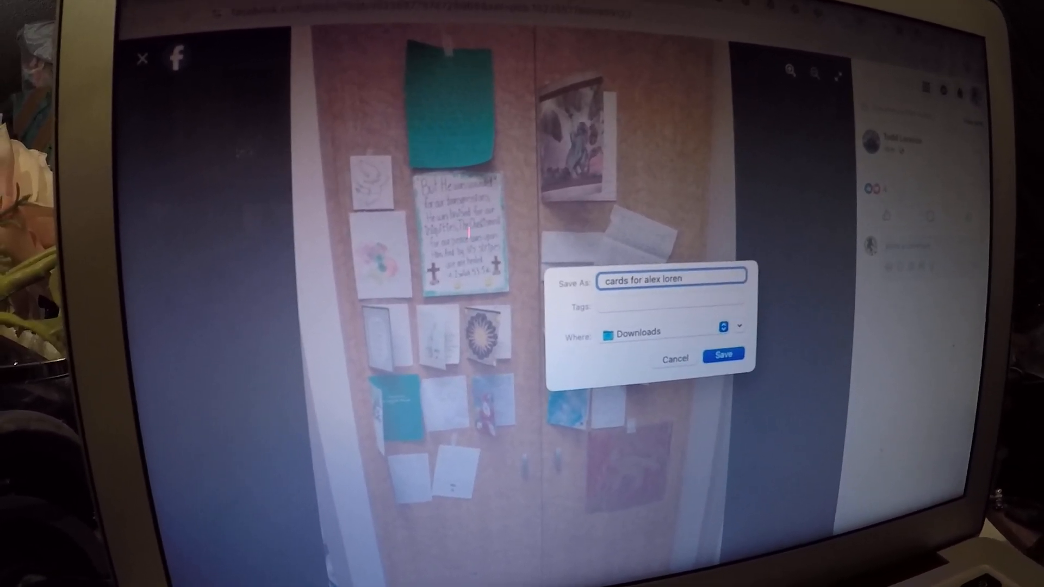
pyautogui.write('ze')
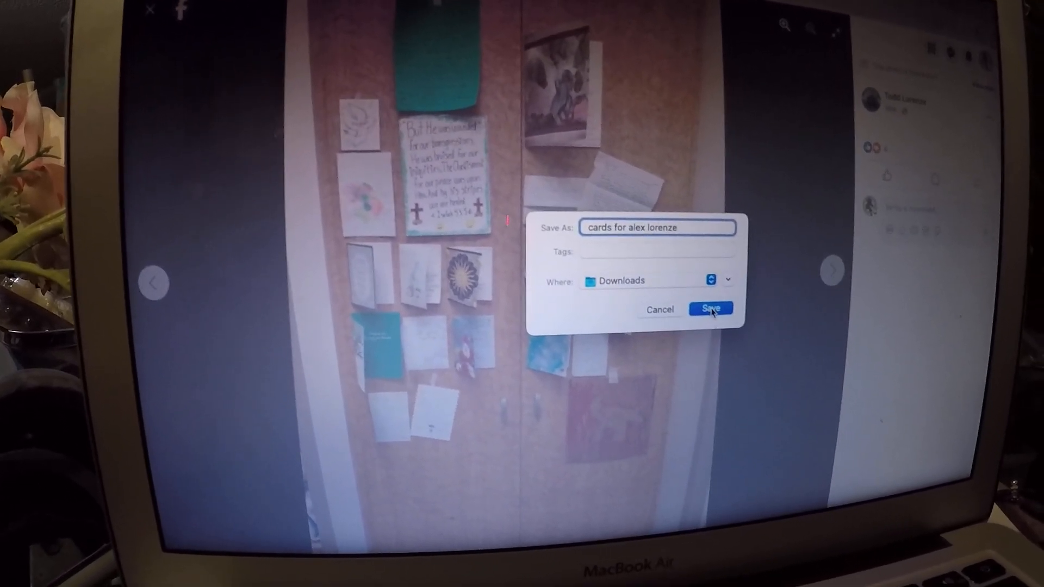
pyautogui.click(709, 308)
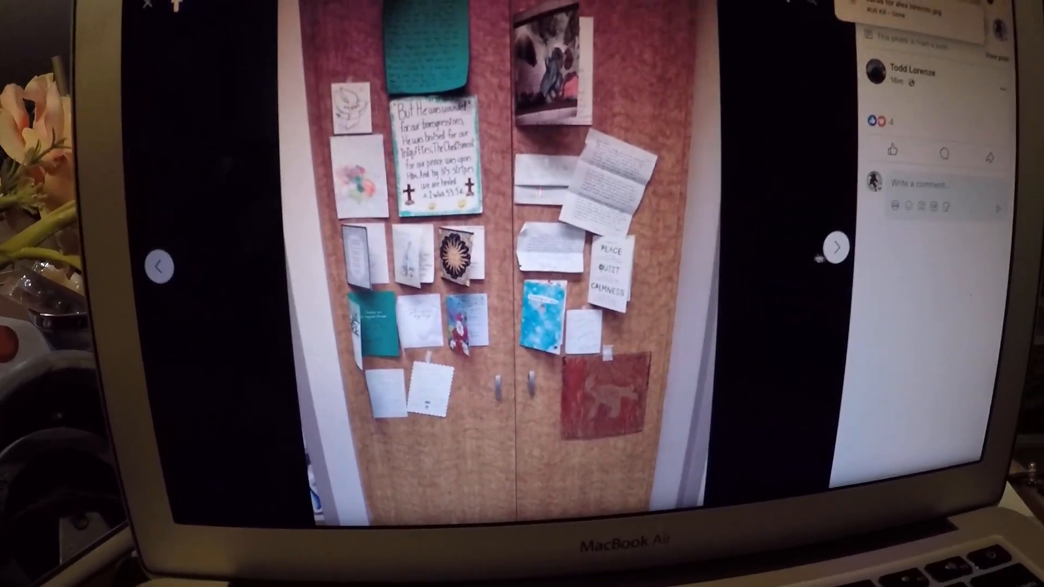
# - Close the enlarged photo to return to the thank-you post in the feed
pyautogui.click(834, 248)
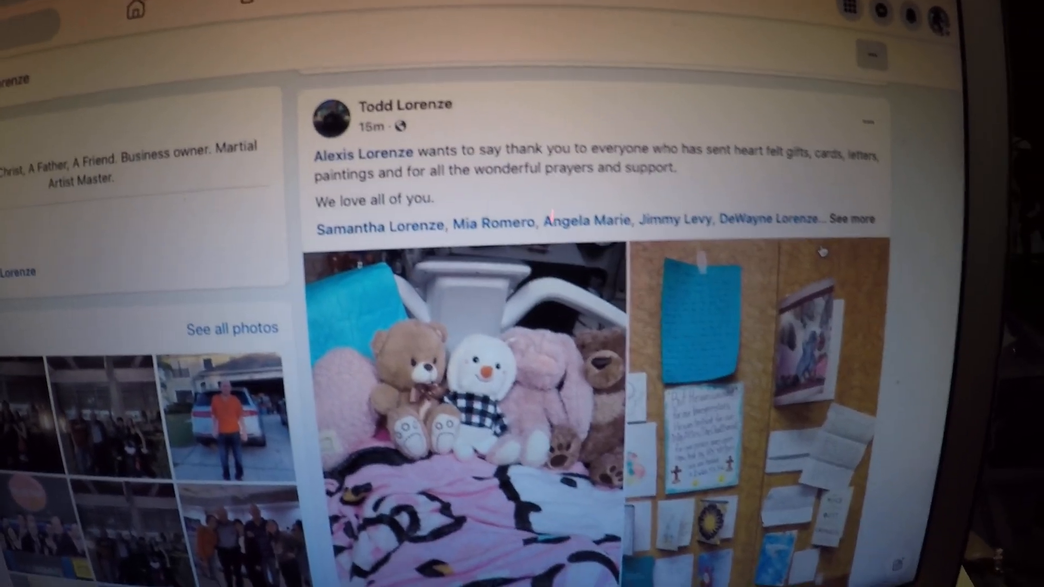
# - Expand the caption via 'See more' to reveal the givebutter link, then scroll to the reaction counts
pyautogui.scroll(-3)
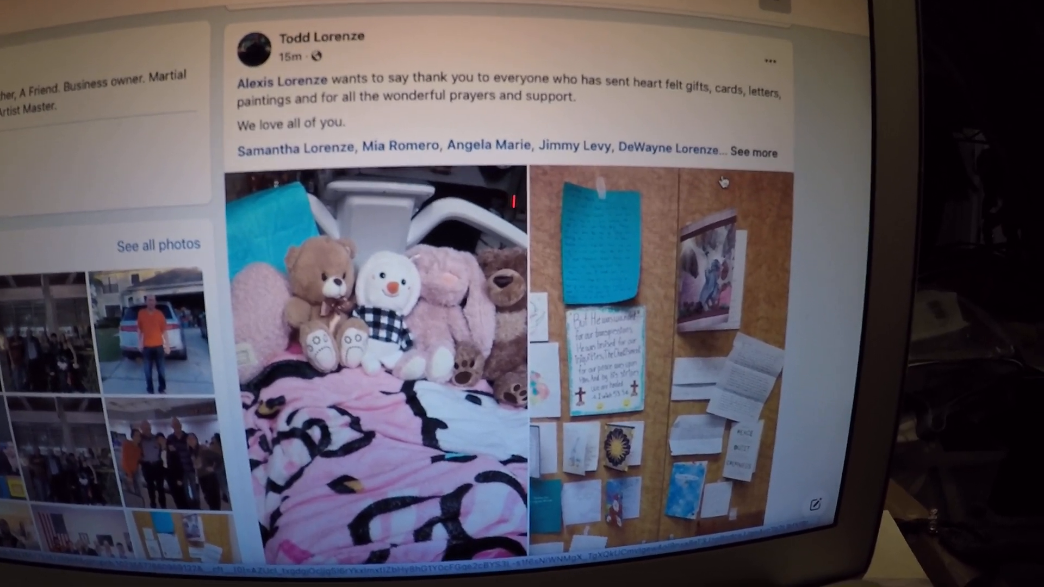
pyautogui.scroll(-3)
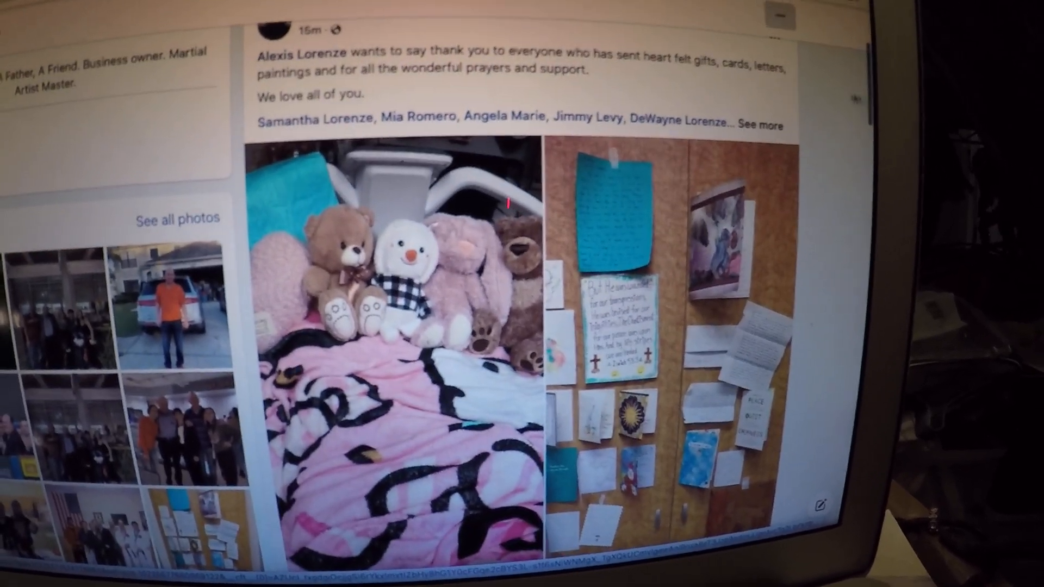
pyautogui.click(762, 125)
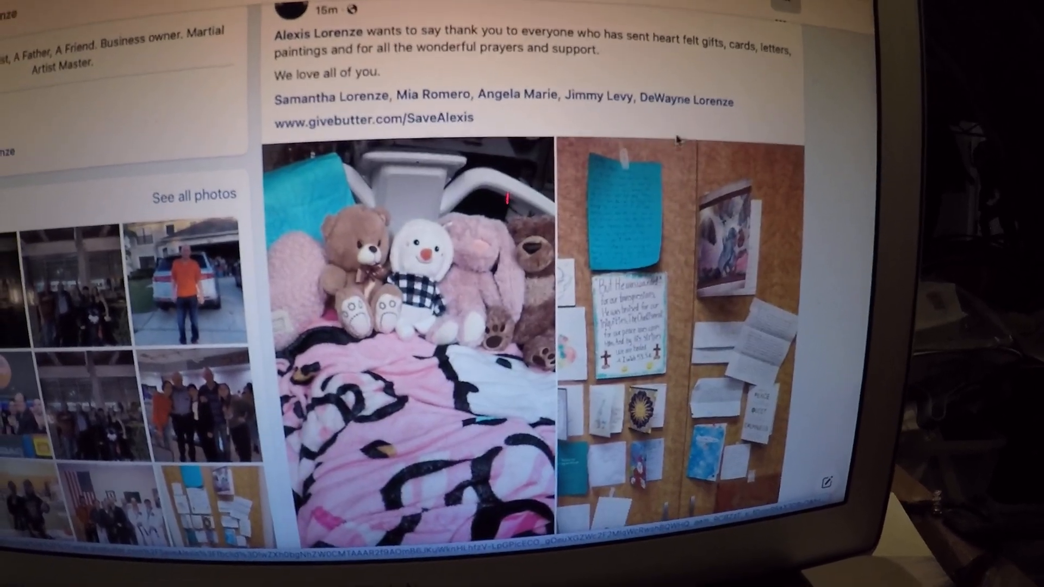
pyautogui.scroll(-3)
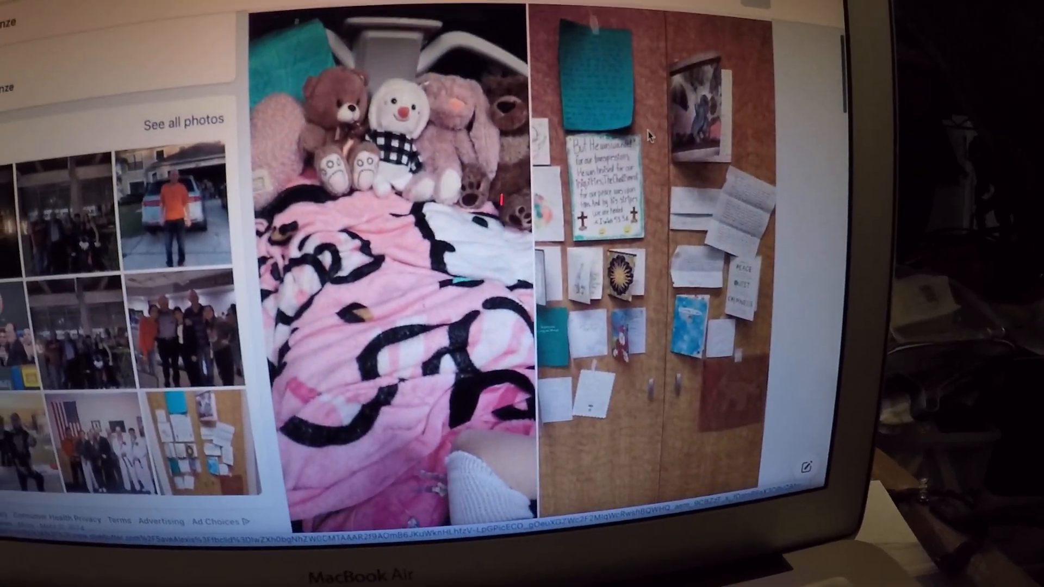
pyautogui.scroll(-3)
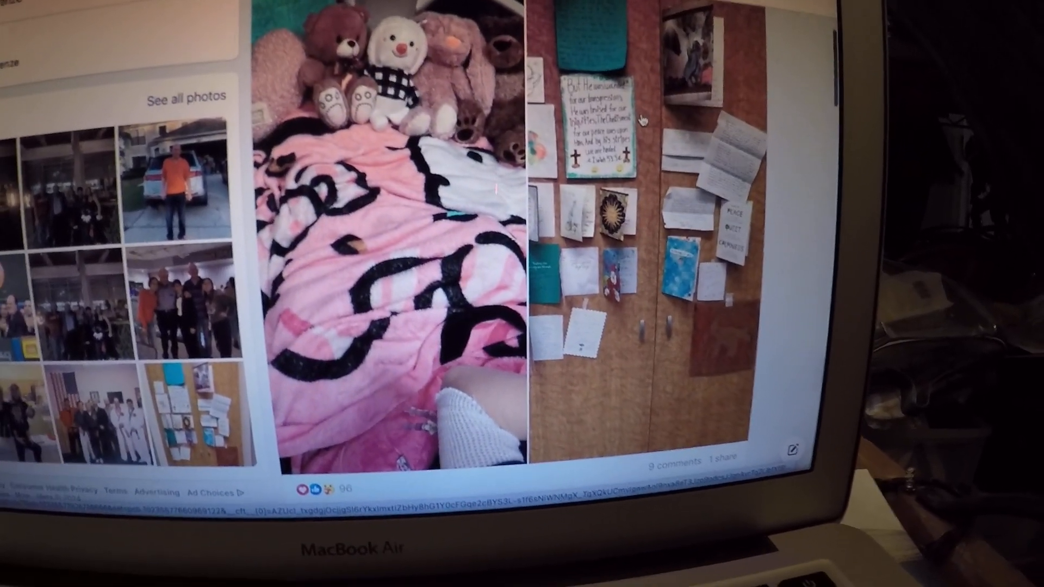